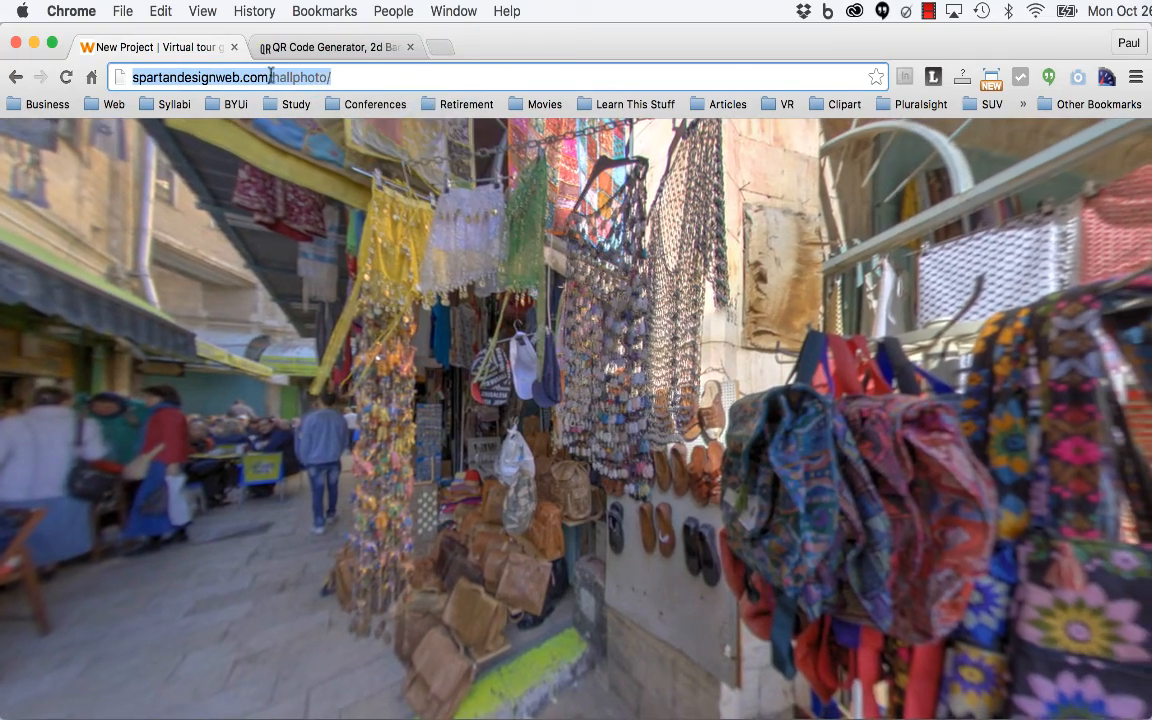
Switch to the BeQRious QR Code Generator tab in Chrome.
{"action": "left_click", "coordinate": [330, 47]}
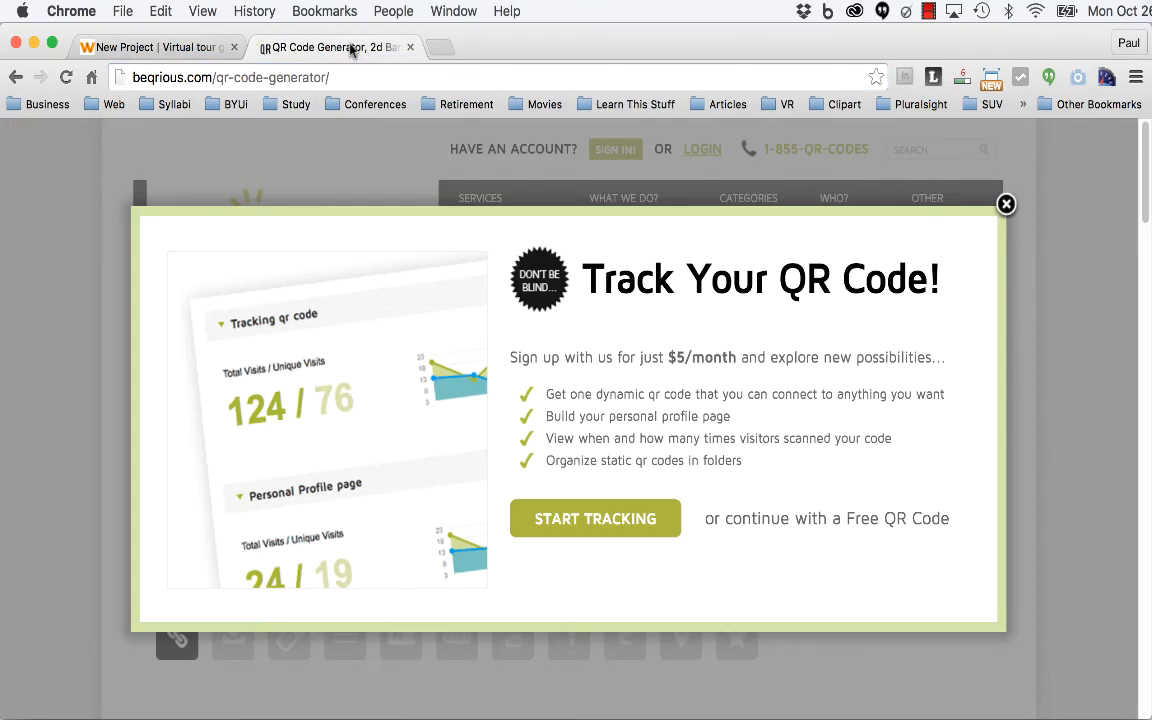
{"action": "mouse_move", "coordinate": [980, 242]}
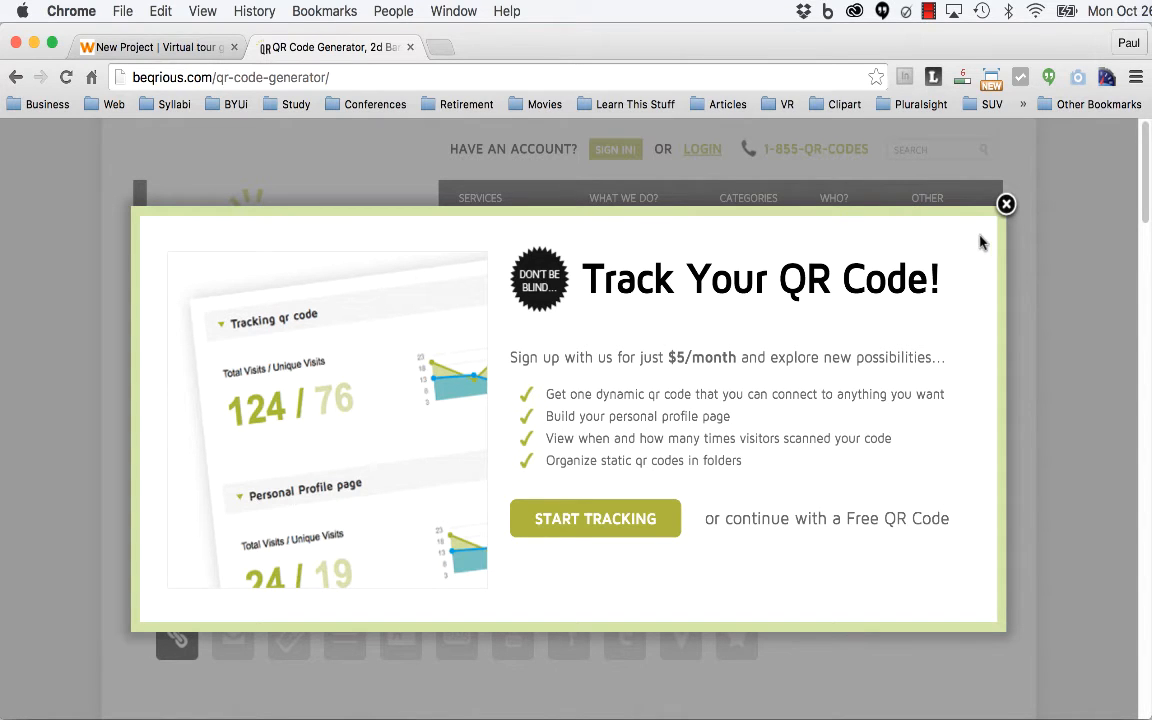
Dismiss the sign-up popup and download the tour URL's QR code as a large PNG.
{"action": "left_click", "coordinate": [1006, 204]}
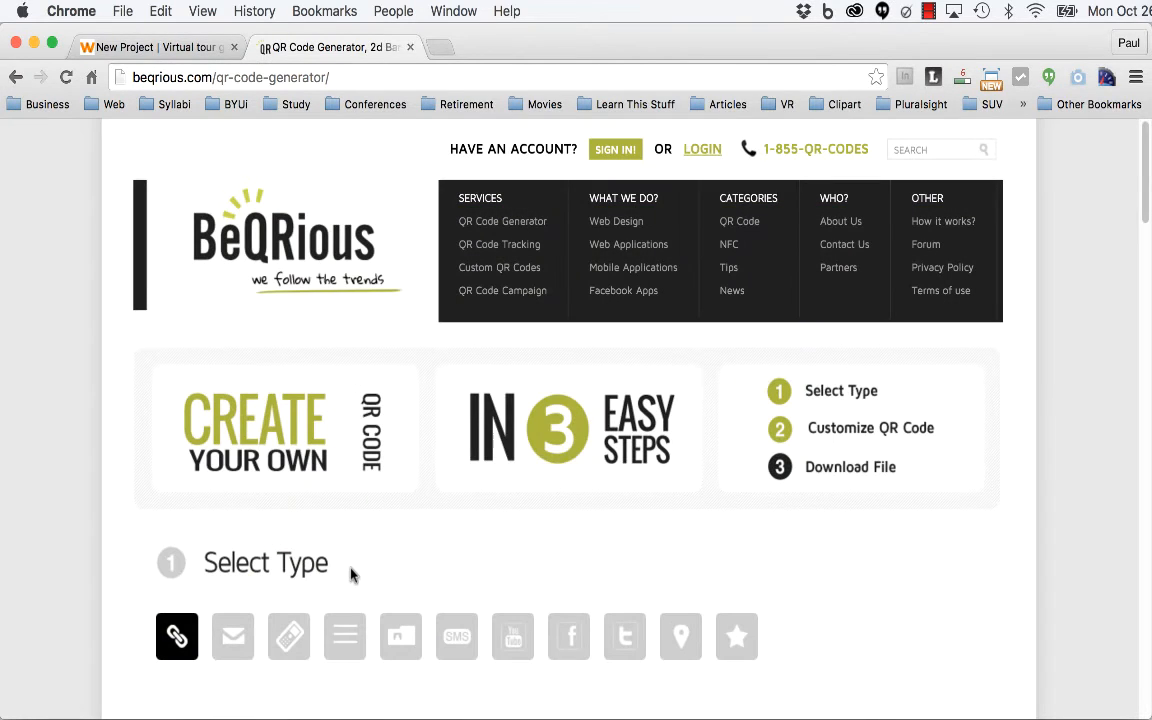
{"action": "mouse_move", "coordinate": [177, 636]}
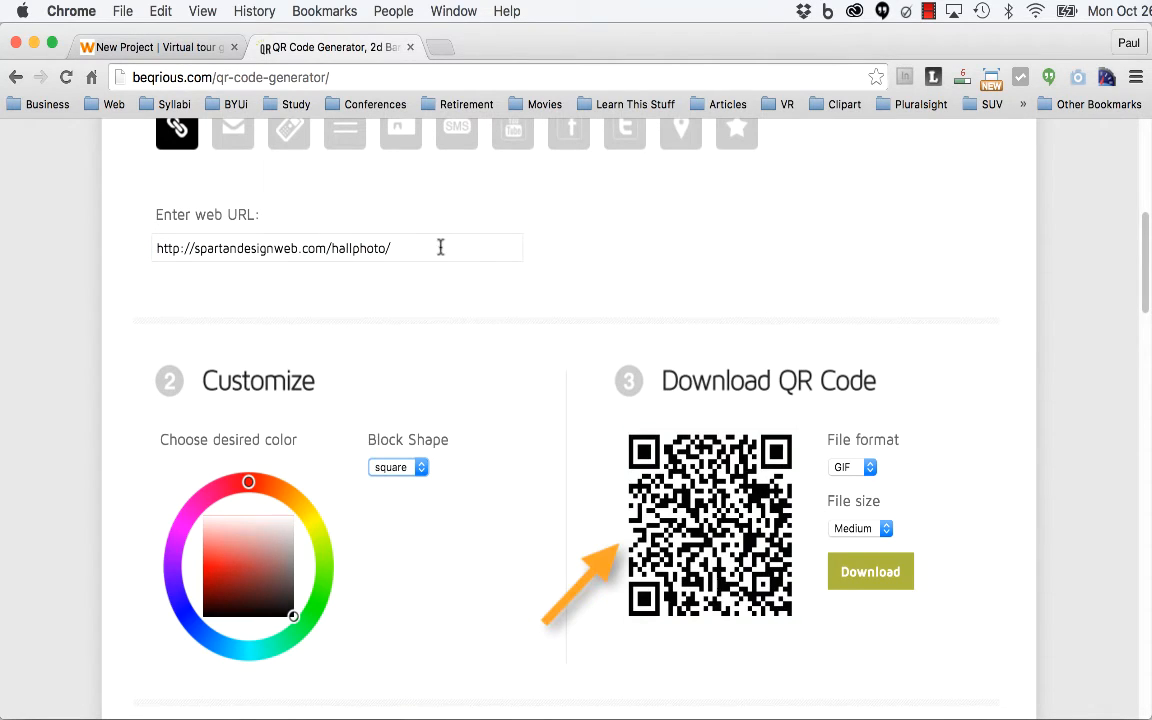
{"action": "left_click", "coordinate": [852, 467]}
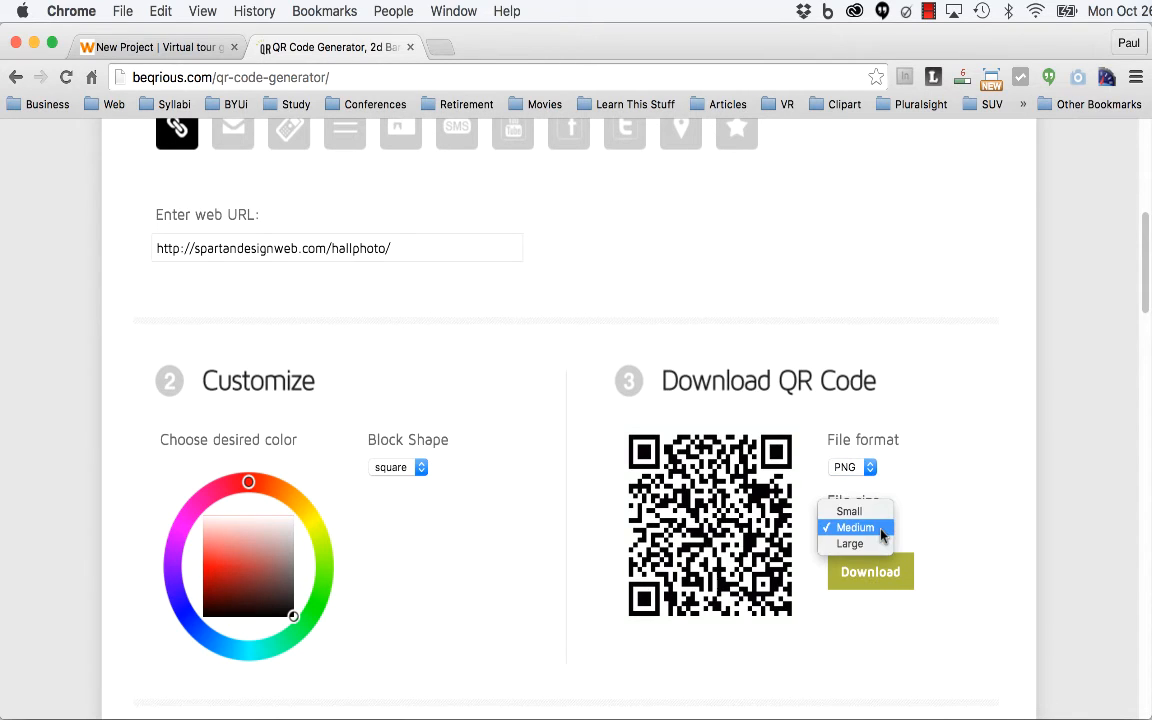
{"action": "left_click", "coordinate": [850, 544]}
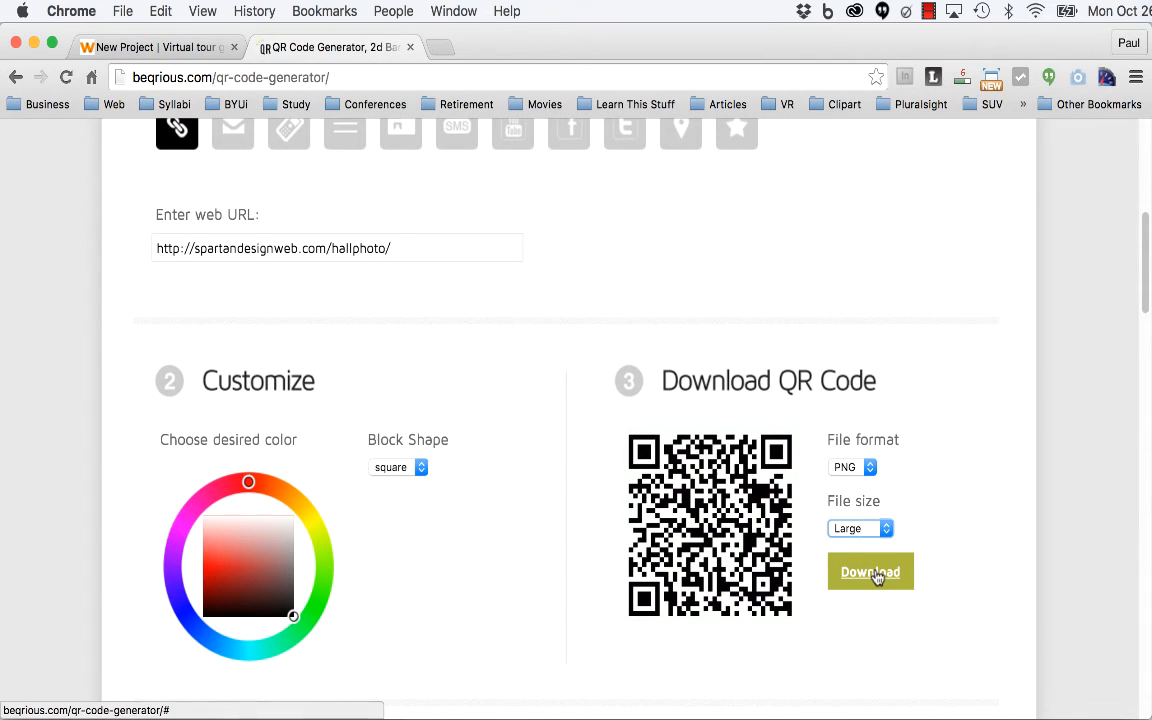
{"action": "left_click", "coordinate": [870, 572]}
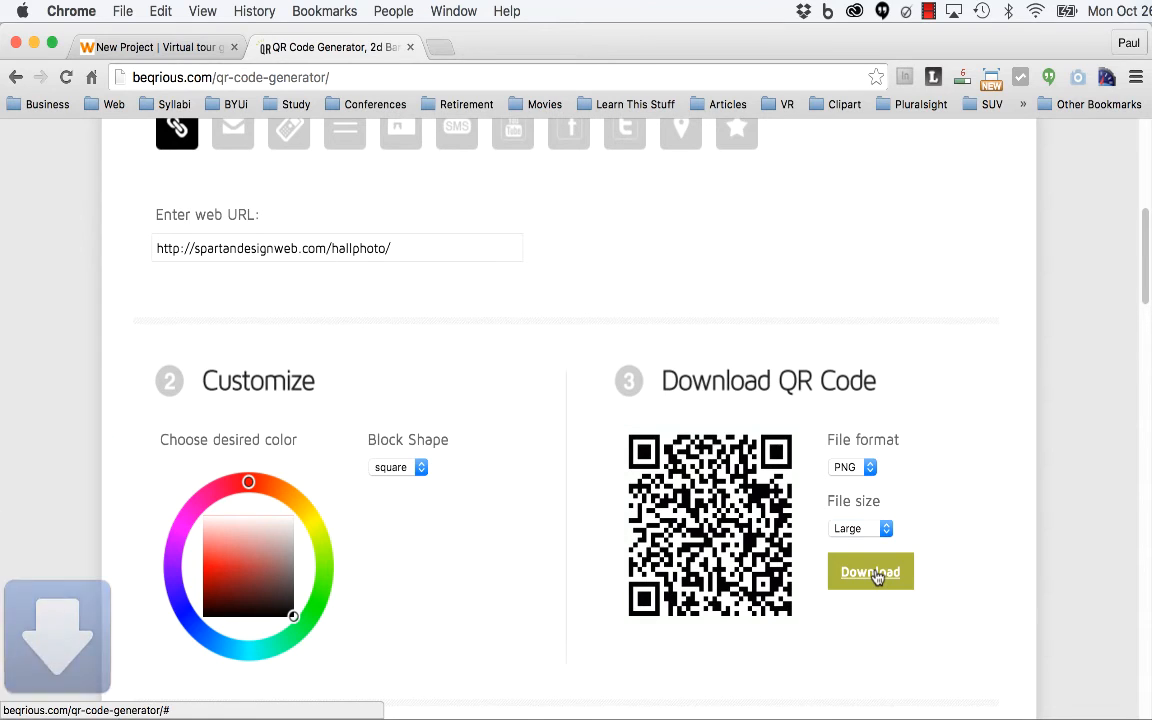
{"action": "left_click", "coordinate": [870, 571]}
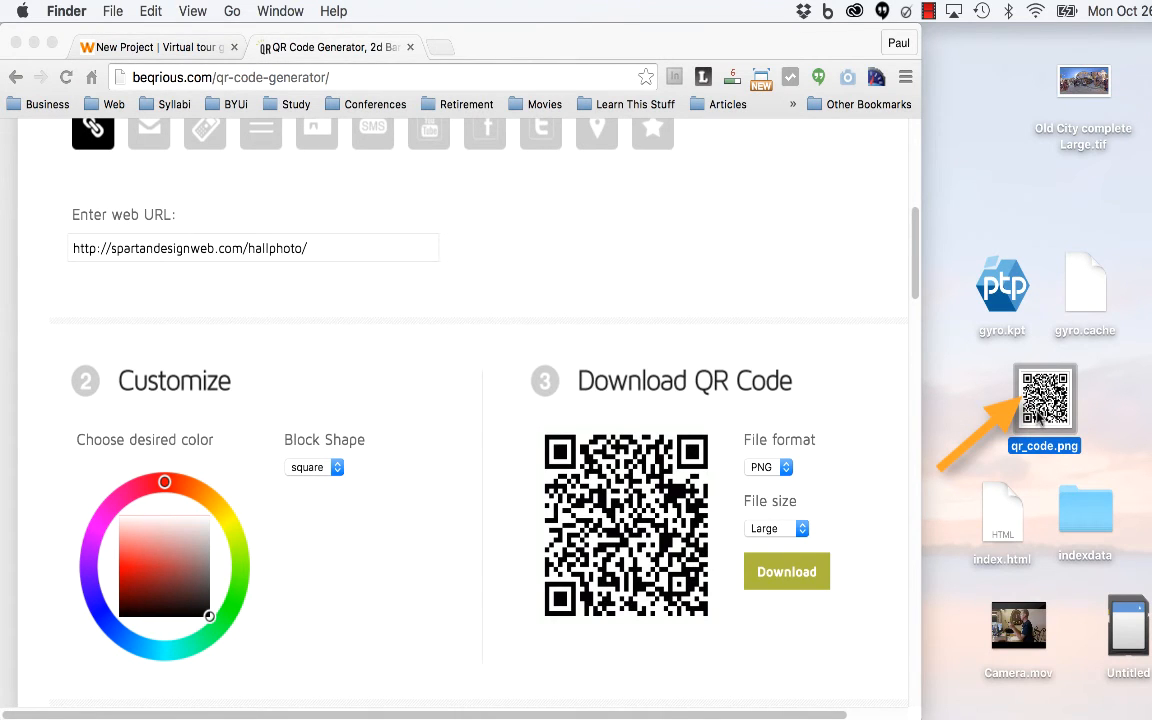
Open qr_code.png from the desktop and launch Quick Scan on the mirrored iPad.
{"action": "double_click", "coordinate": [1044, 398]}
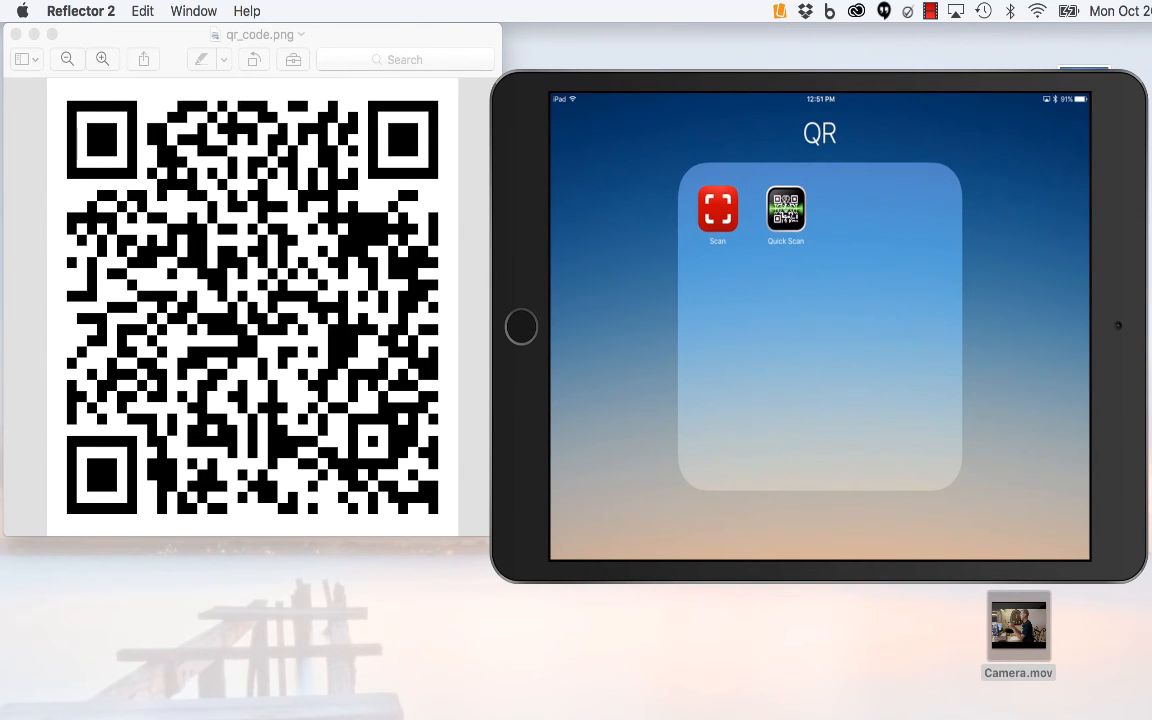
{"action": "left_click", "coordinate": [718, 209]}
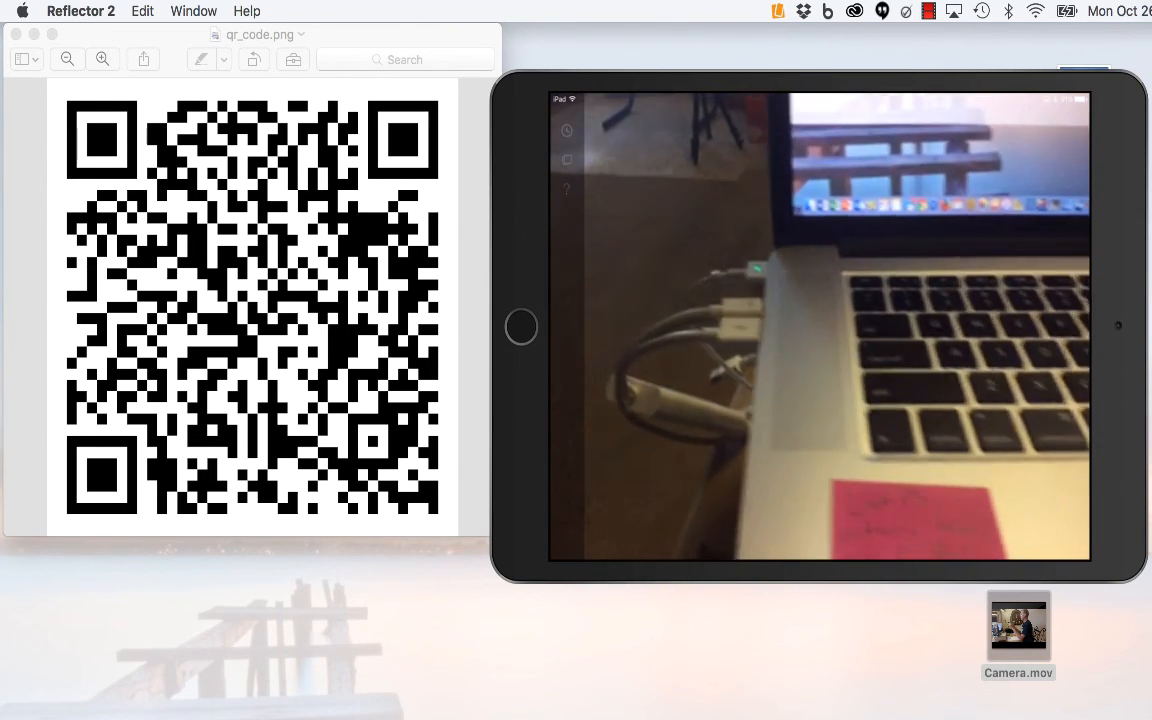